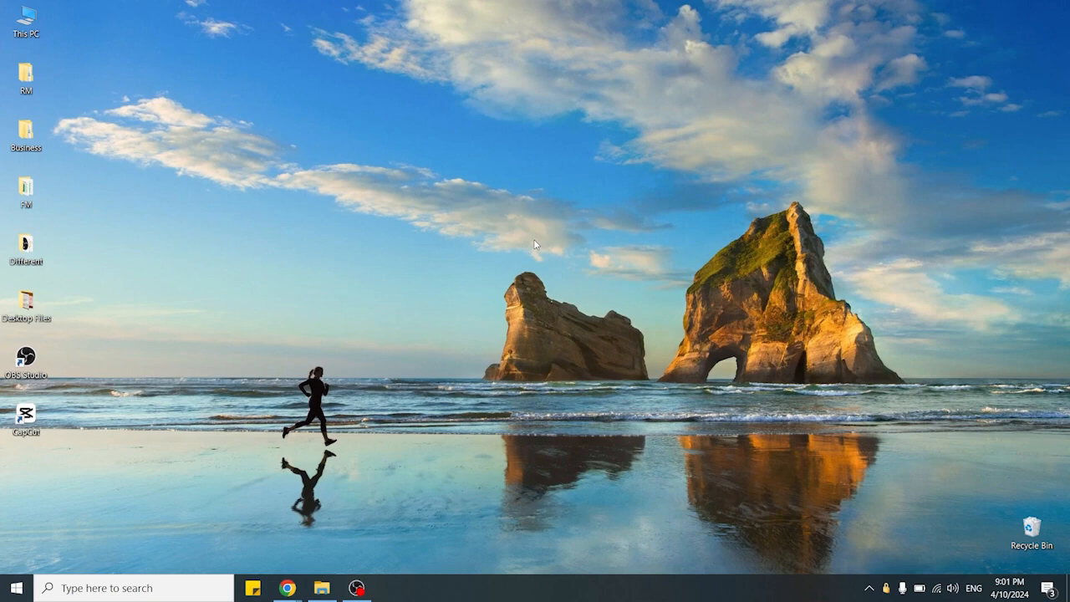
# Step: Create a new Excel worksheet on the desktop, name it 'Introduction to Excel and Basic Navigation', and open it
pyautogui.rightClick(535, 245)
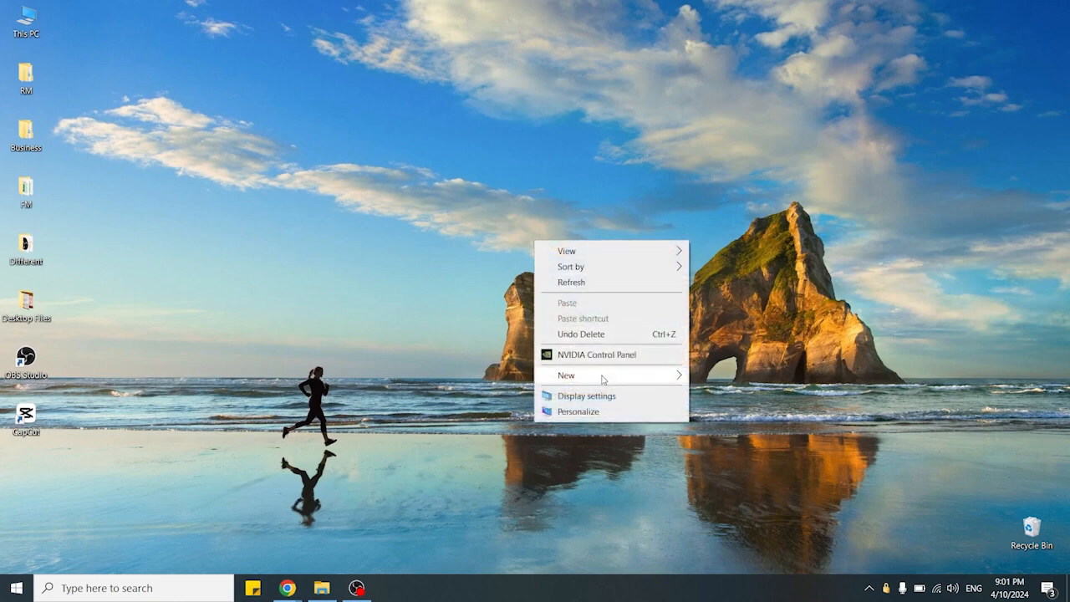
pyautogui.click(567, 375)
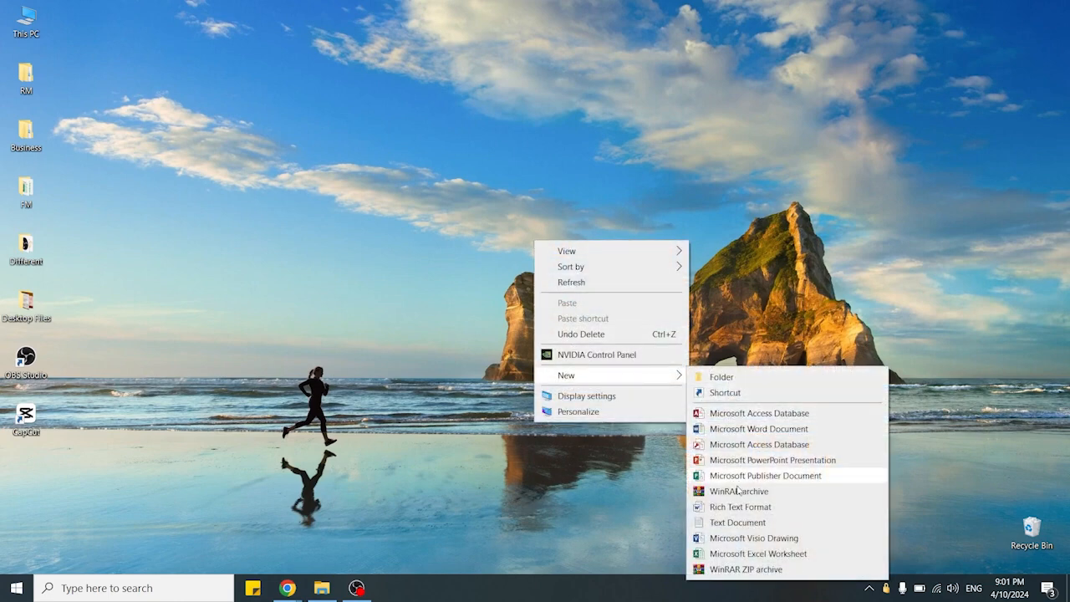
pyautogui.click(758, 554)
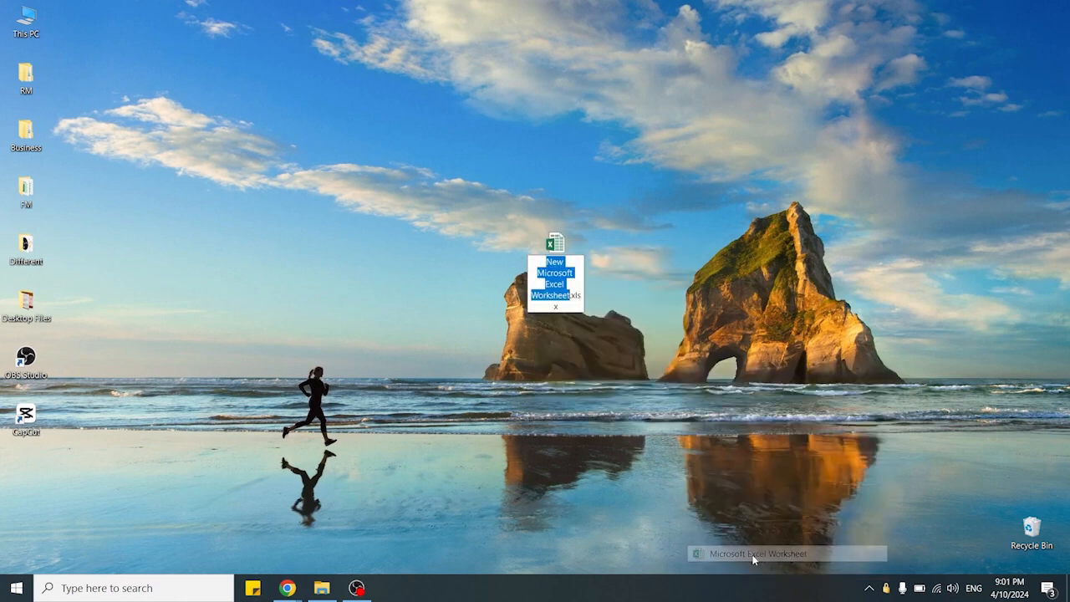
pyautogui.moveTo(731, 521)
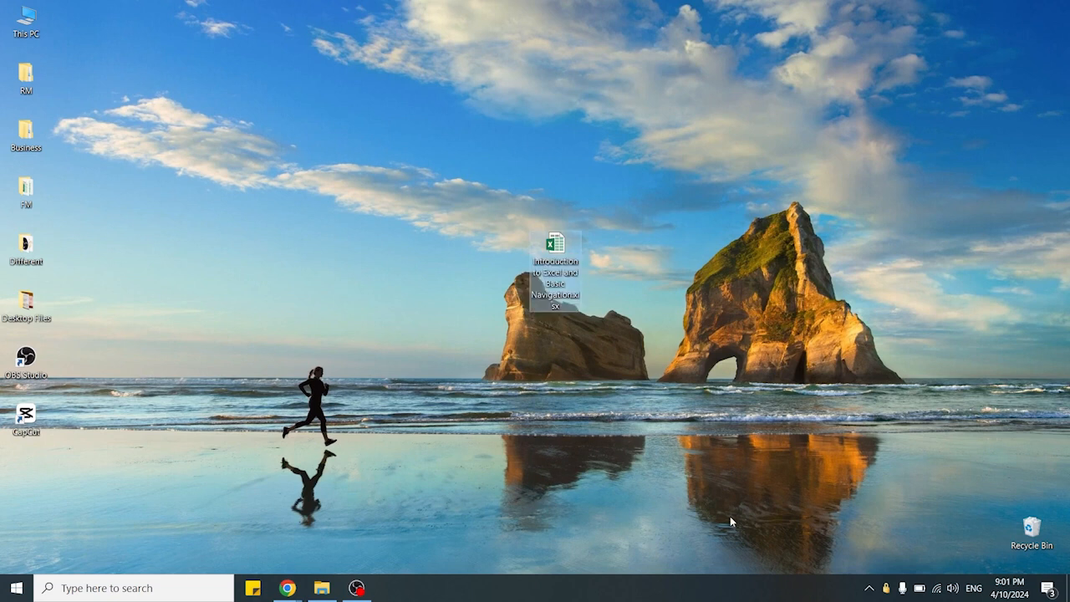
pyautogui.moveTo(531, 234)
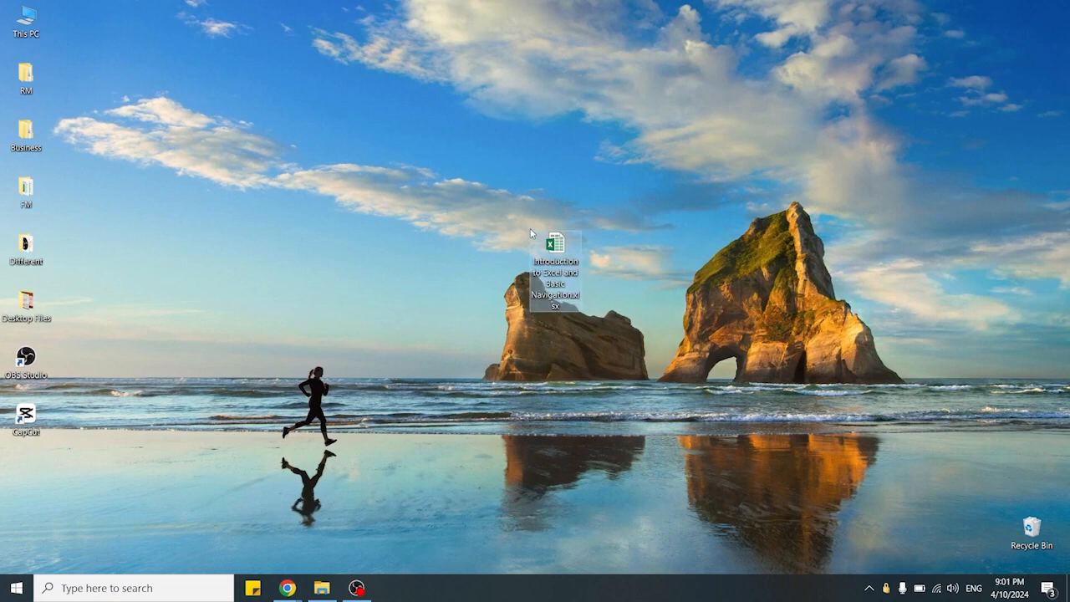
pyautogui.doubleClick(554, 241)
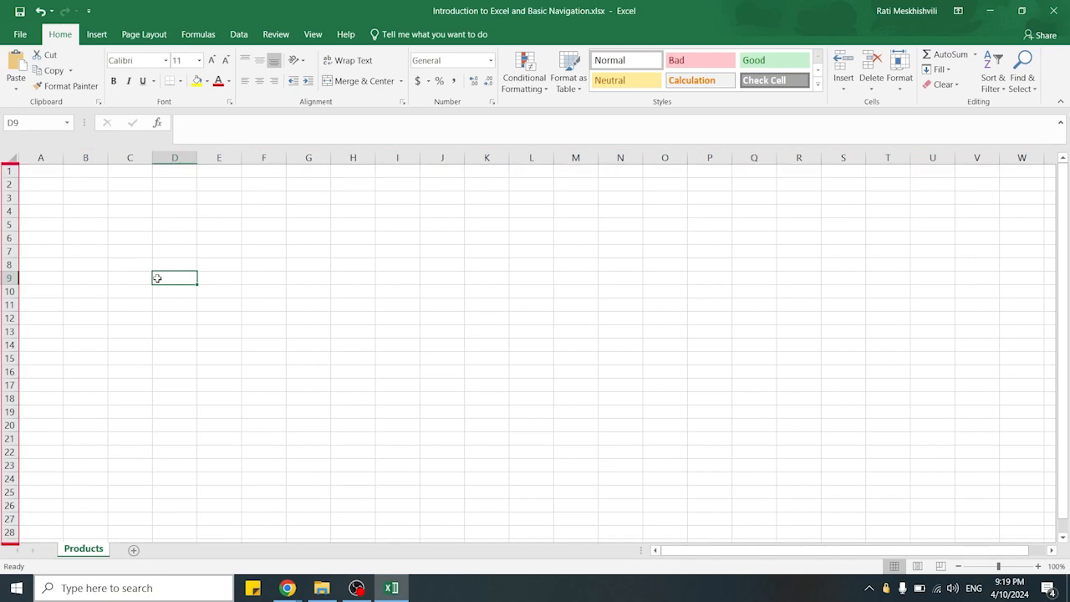
pyautogui.click(8, 157)
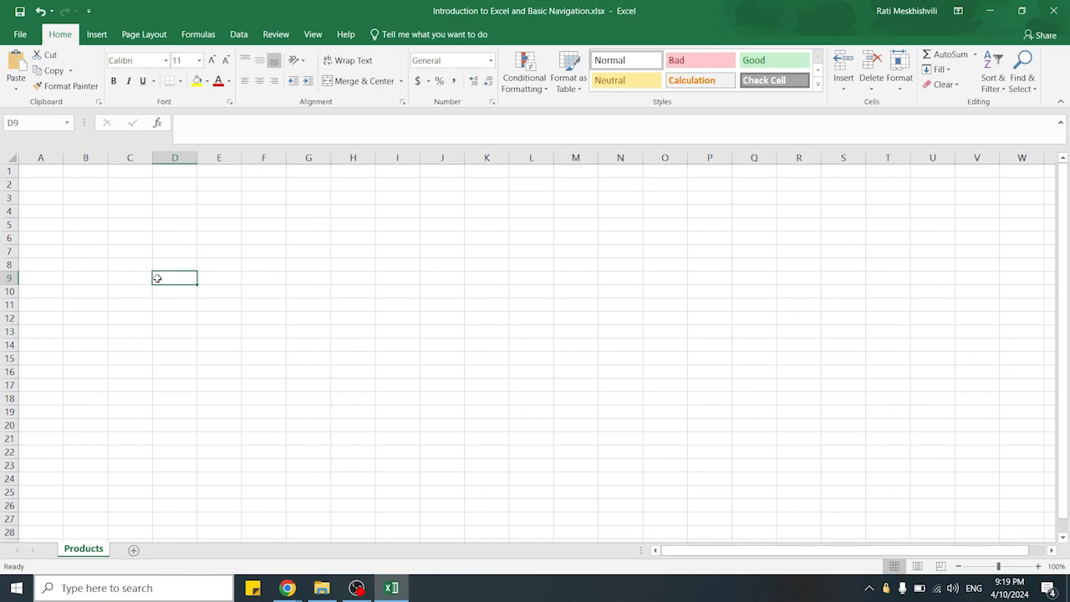
# Step: Enter headers 'Product Name' in A1 and 'Price' in B1, then 'Item A' below
pyautogui.click(40, 170)
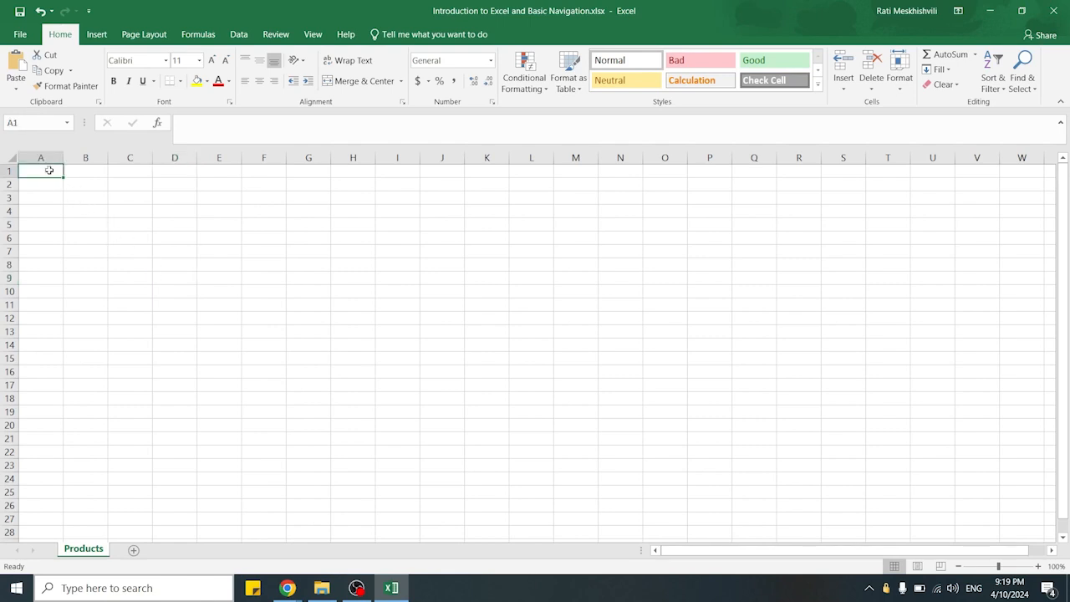
pyautogui.write('Pr')
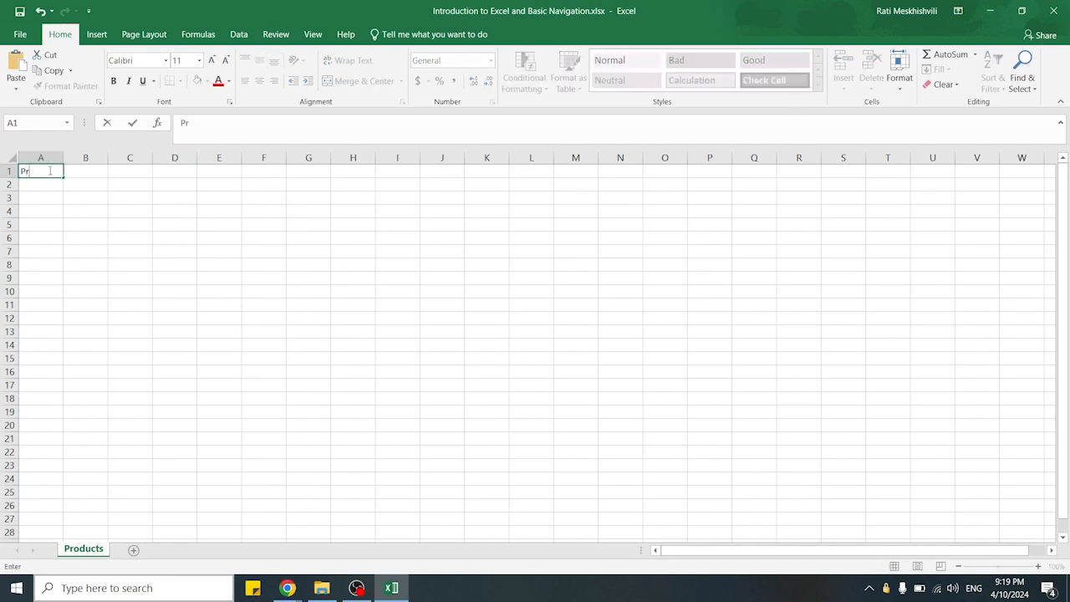
pyautogui.write('oduct Name')
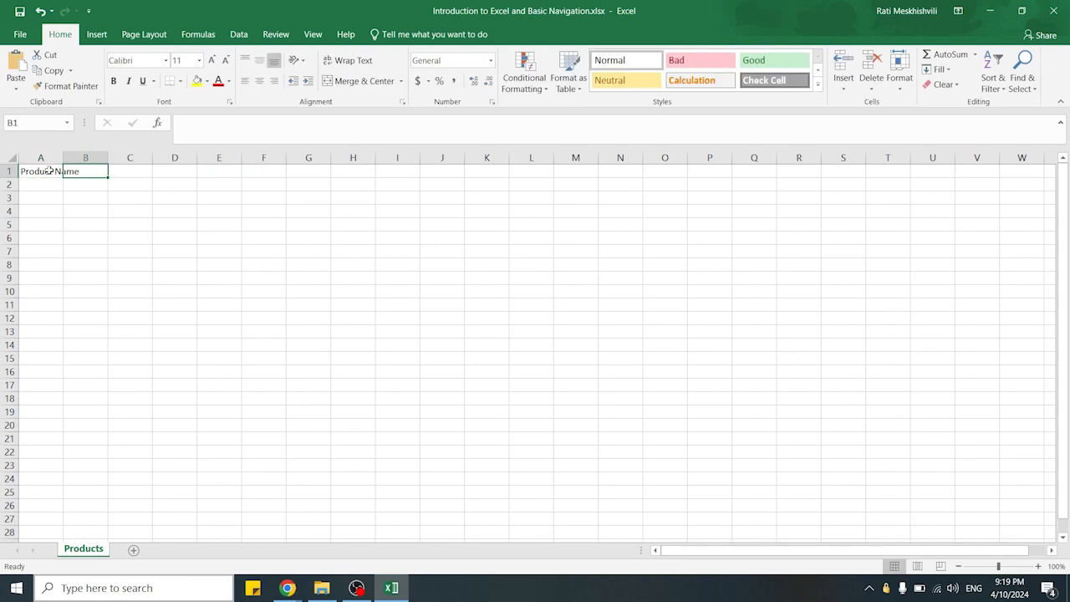
pyautogui.write('Price')
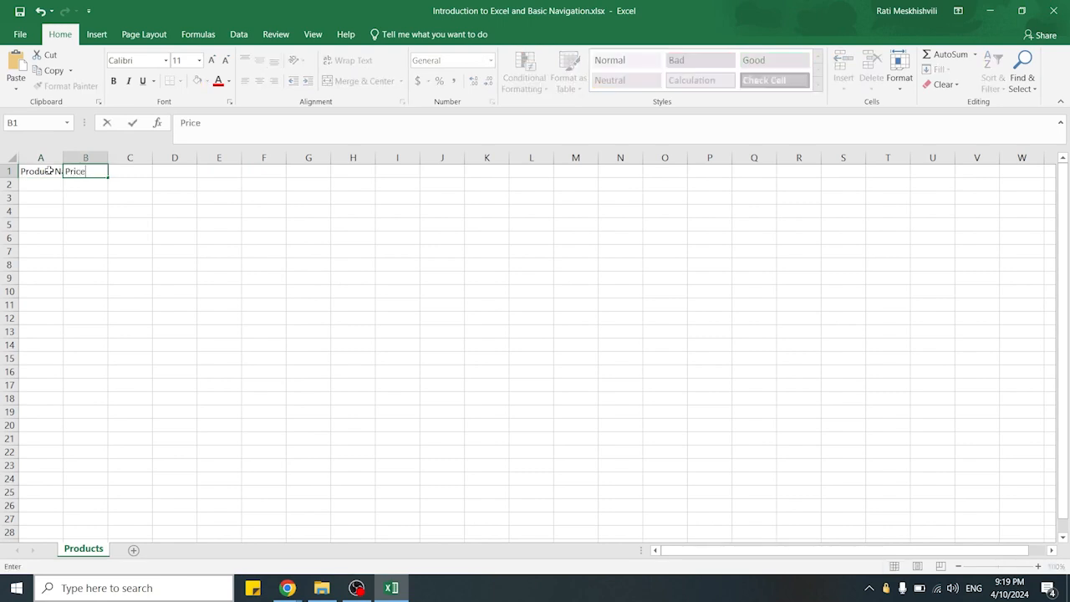
pyautogui.press('Return')
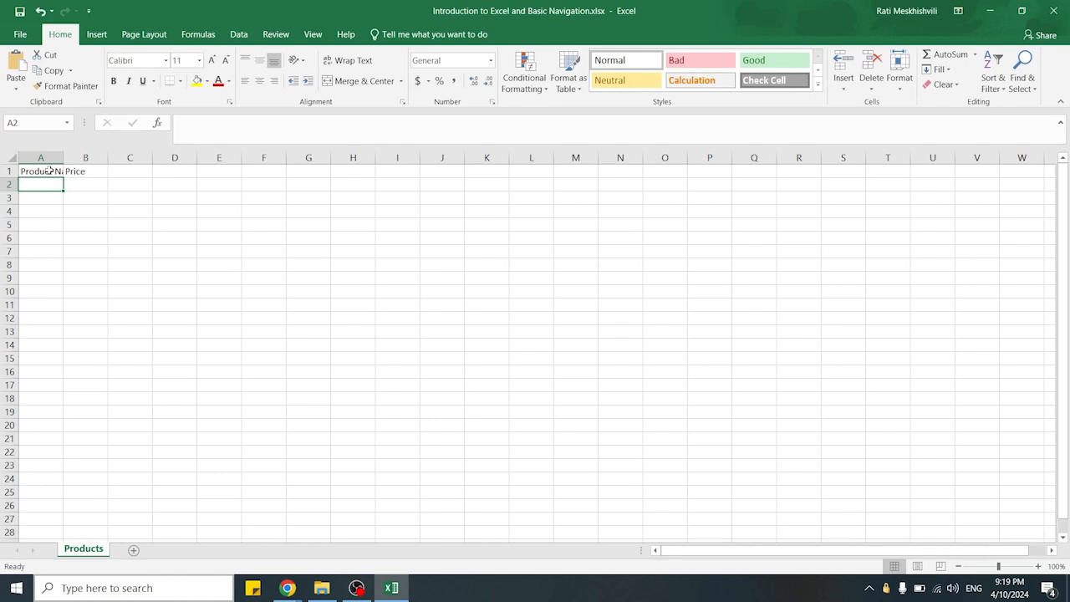
pyautogui.write('Item A')
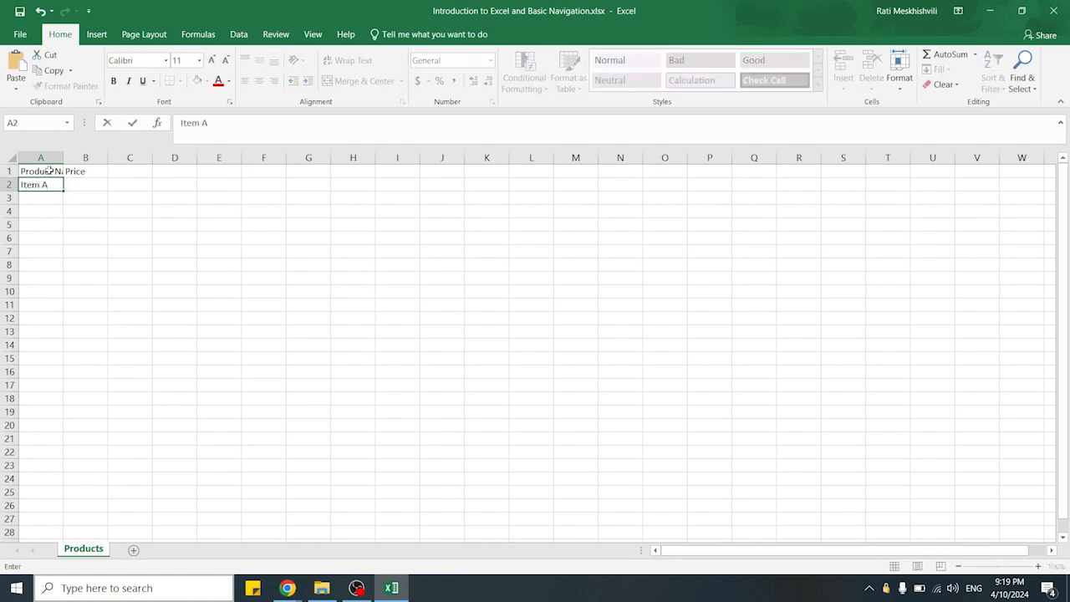
pyautogui.press('tab')
pyautogui.write('200')
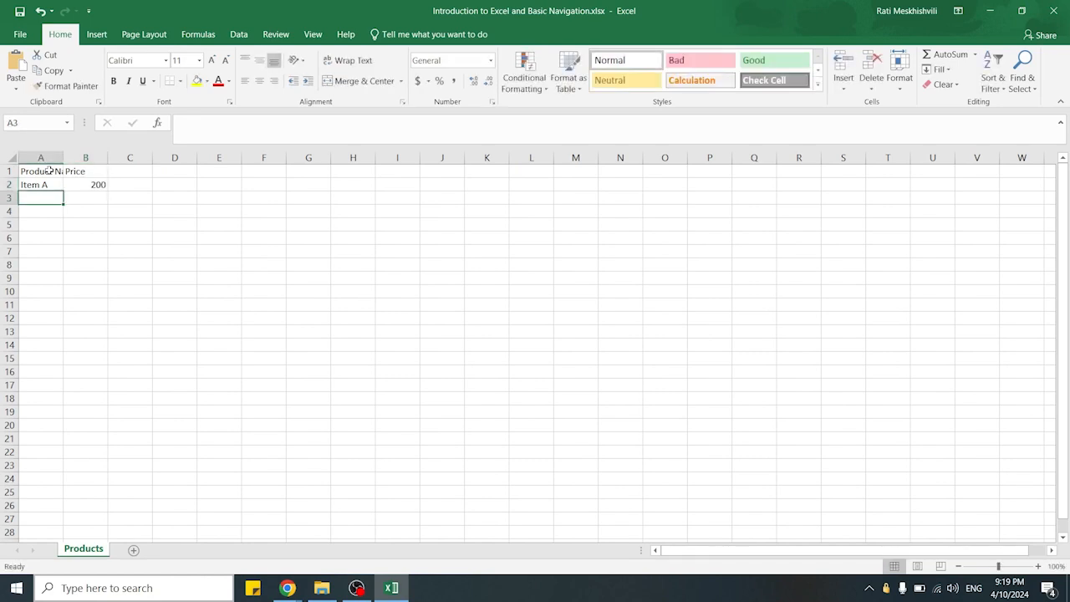
pyautogui.moveTo(157, 206)
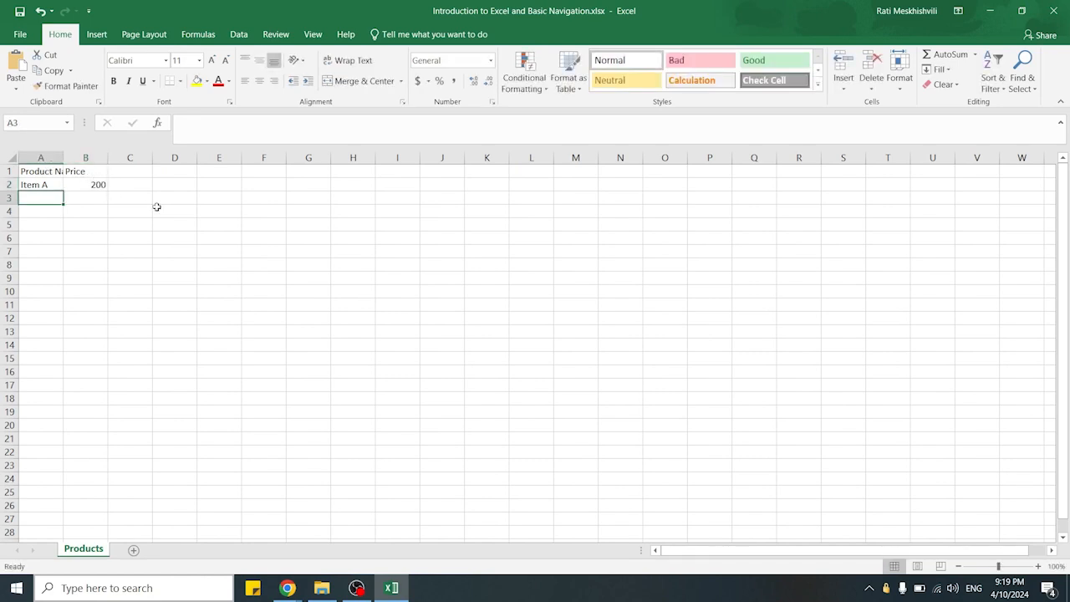
pyautogui.click(173, 209)
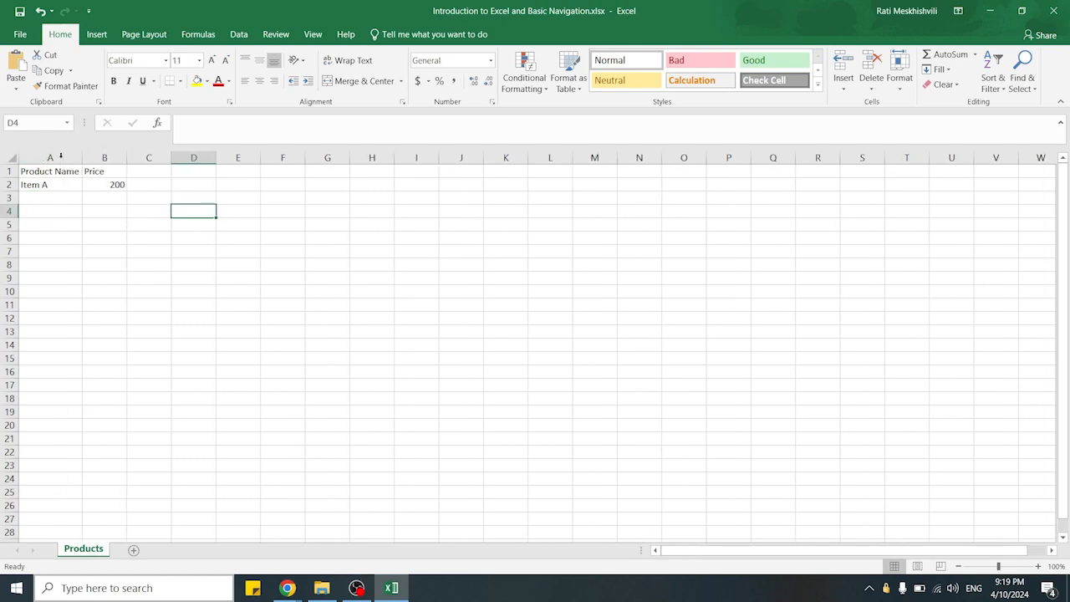
pyautogui.moveTo(128, 157)
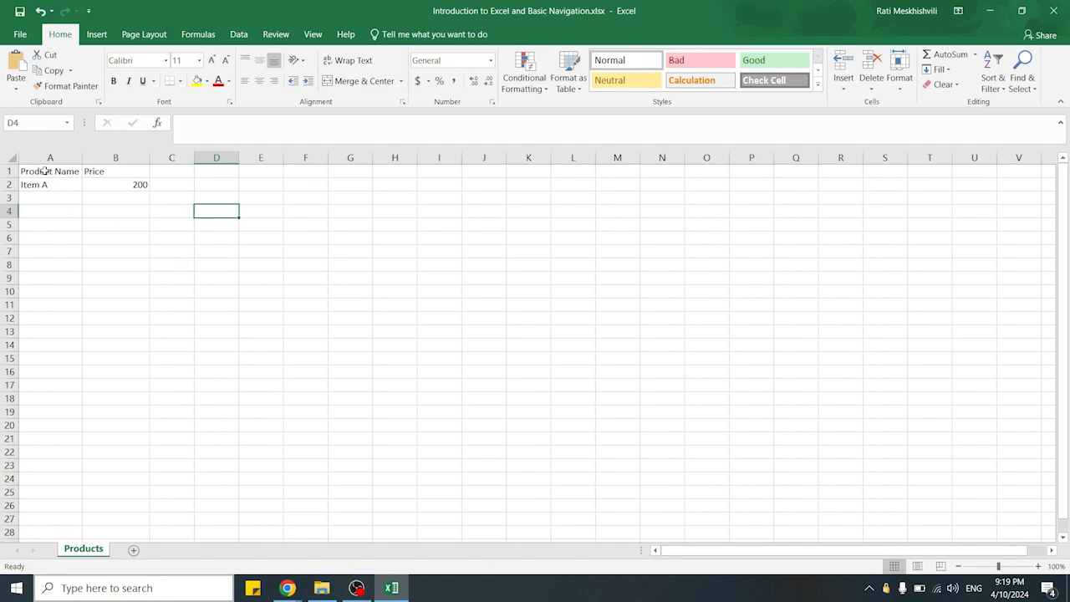
# Step: Select the 'Product Name' and 'Price' header cells A1:B1 together
pyautogui.click(50, 171)
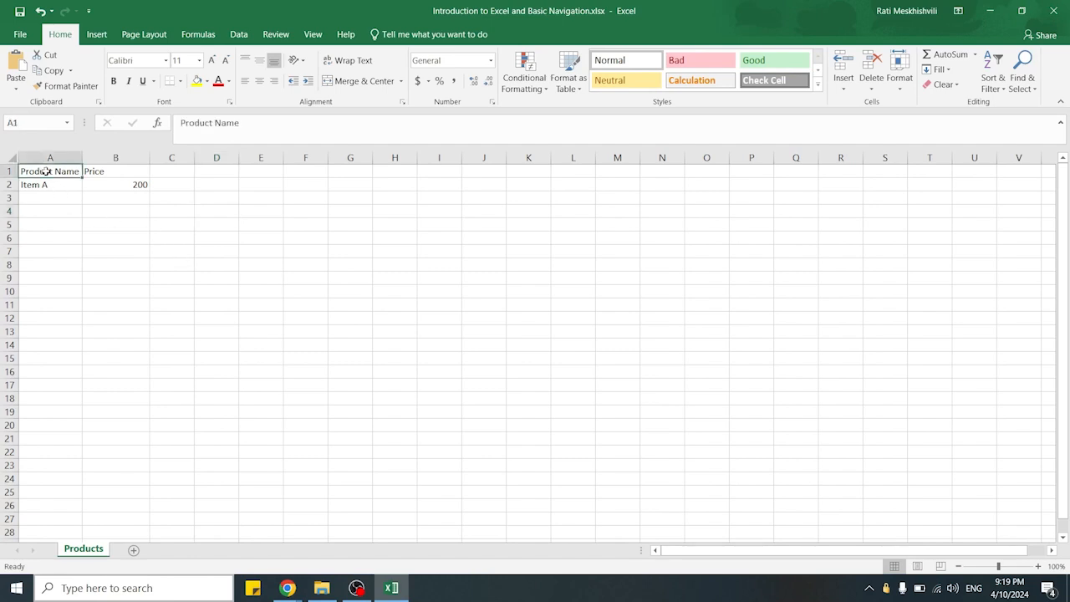
pyautogui.moveTo(49, 171); pyautogui.dragTo(115, 172)
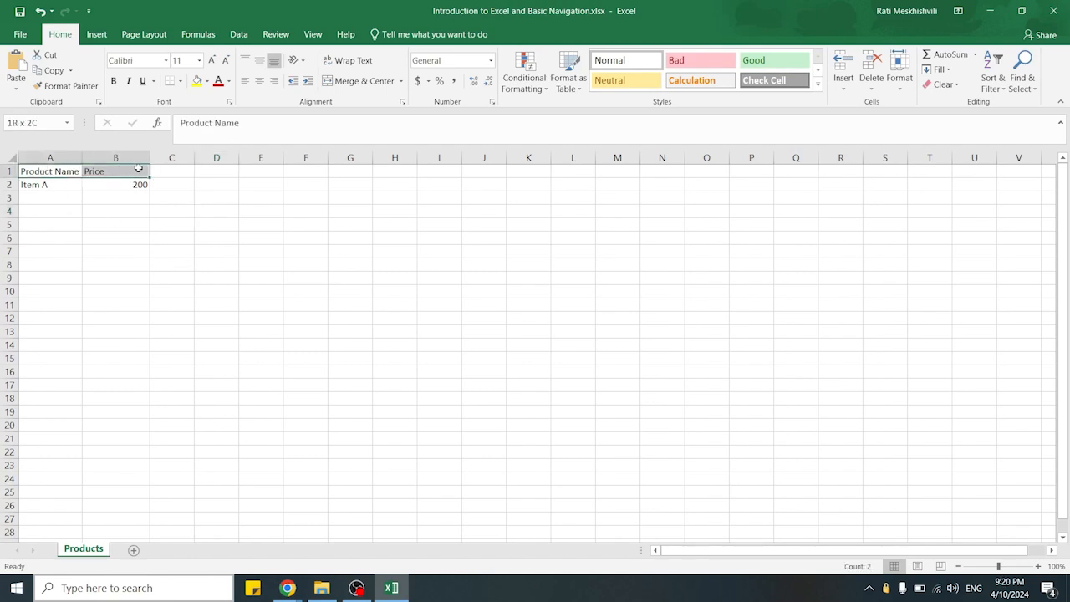
pyautogui.moveTo(50, 170); pyautogui.dragTo(298, 240)
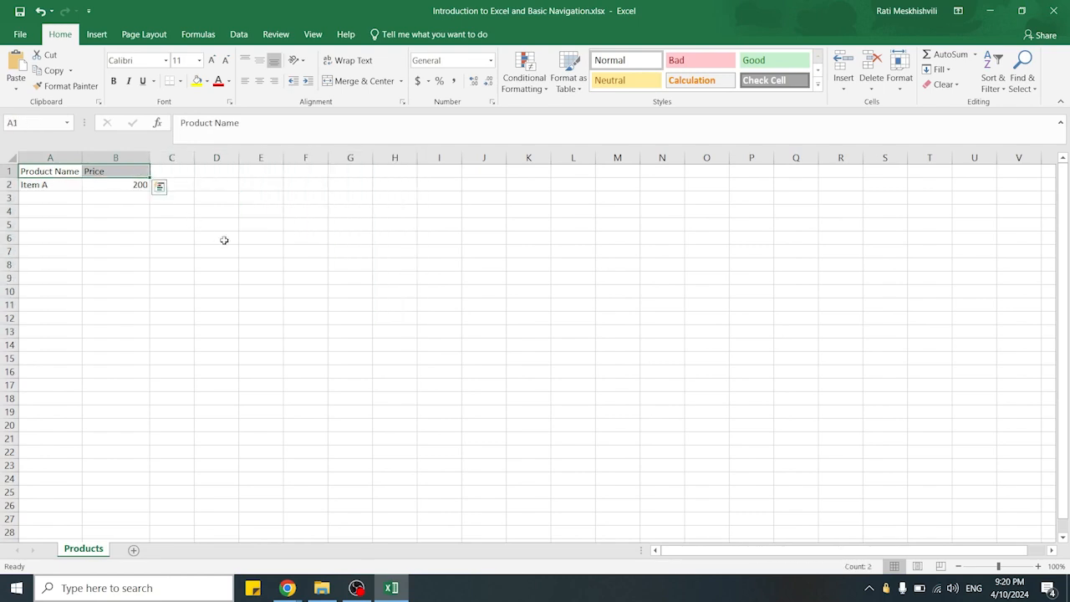
pyautogui.click(216, 239)
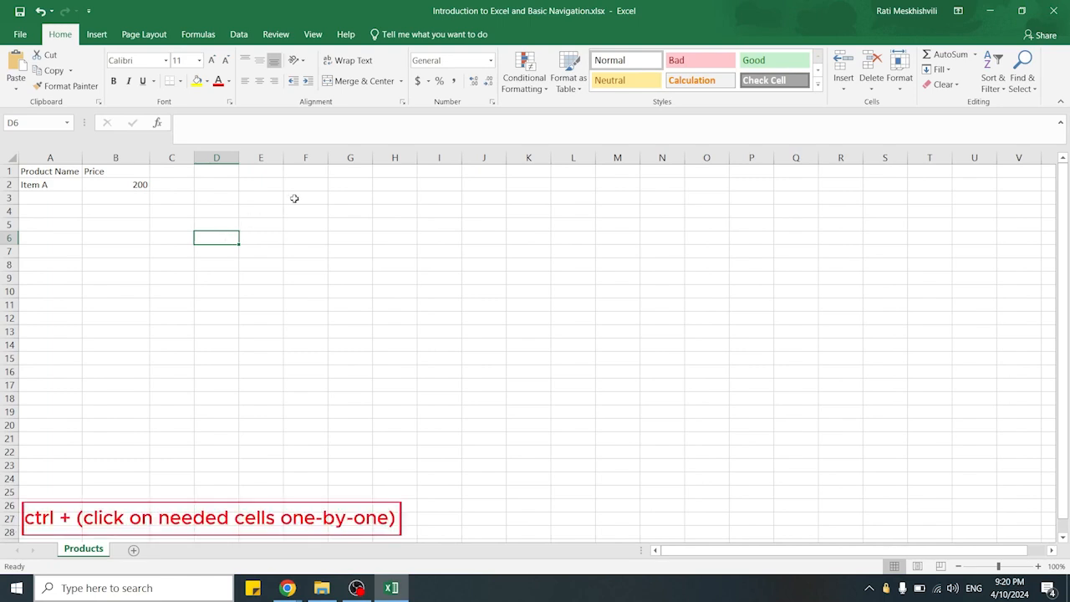
pyautogui.click(260, 385)
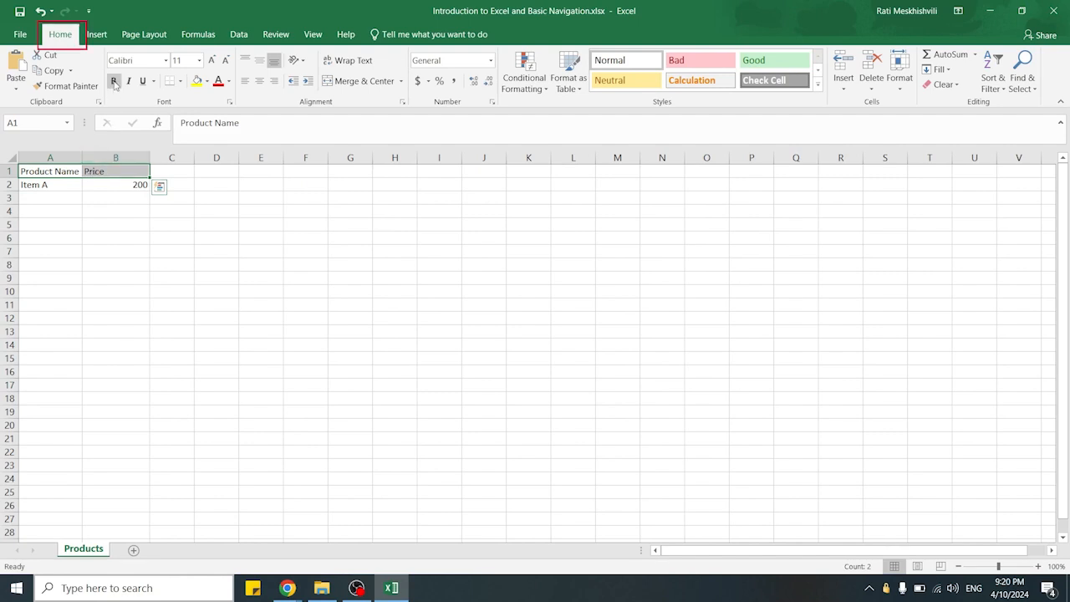
pyautogui.moveTo(115, 80)
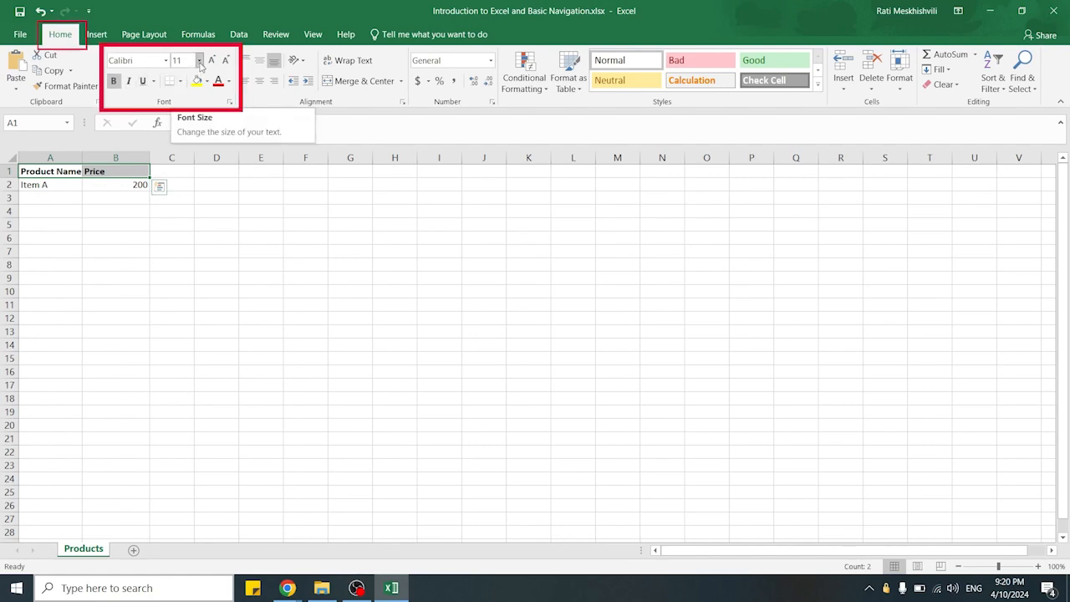
# Step: Set the header text to font size 14 in gold, then select Item A's price cell
pyautogui.click(199, 60)
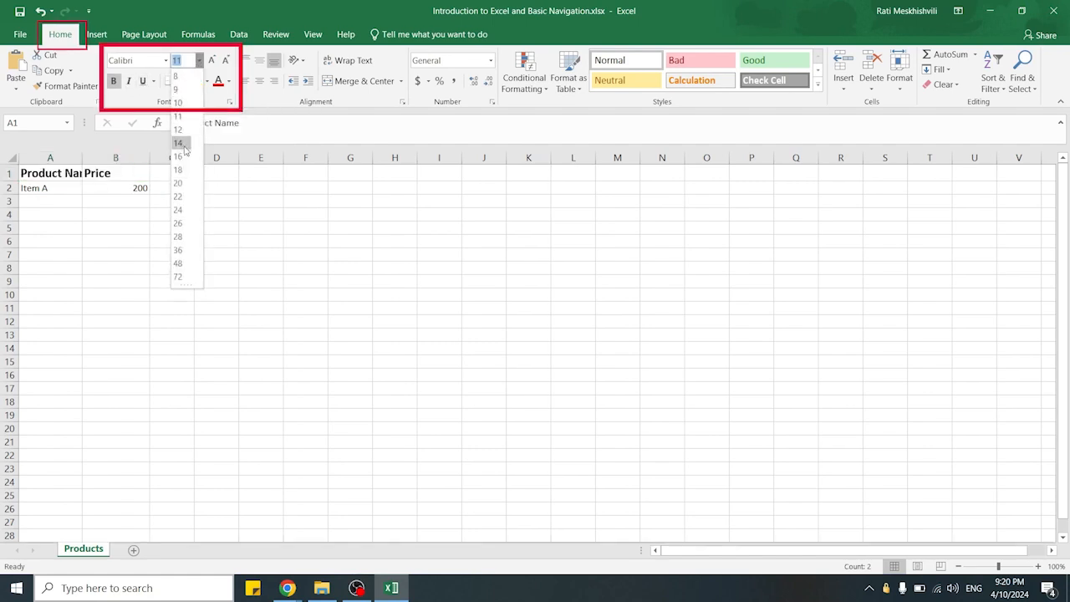
pyautogui.click(177, 143)
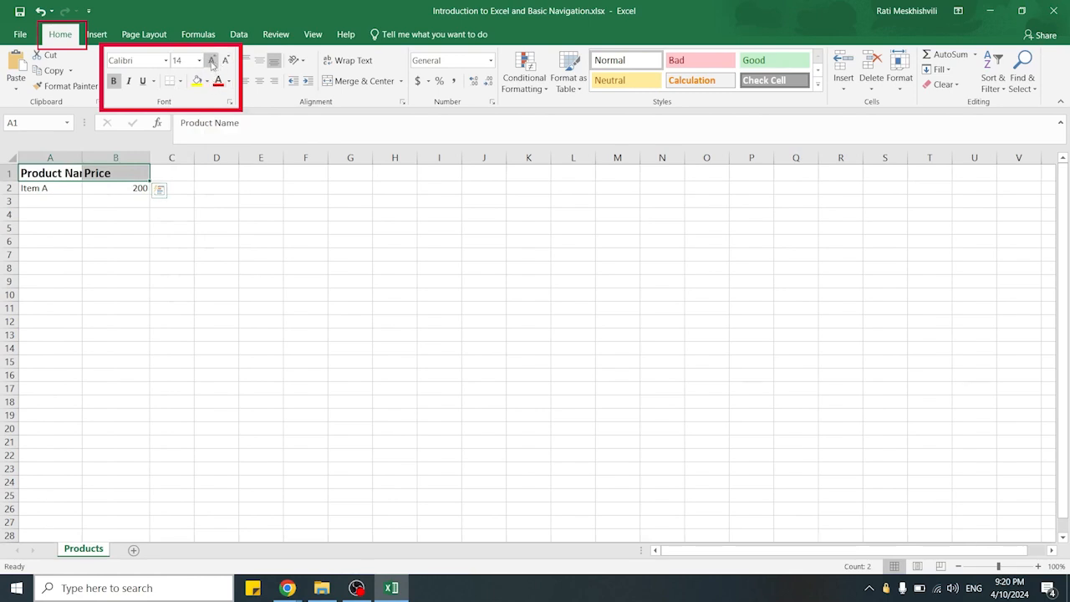
pyautogui.click(212, 59)
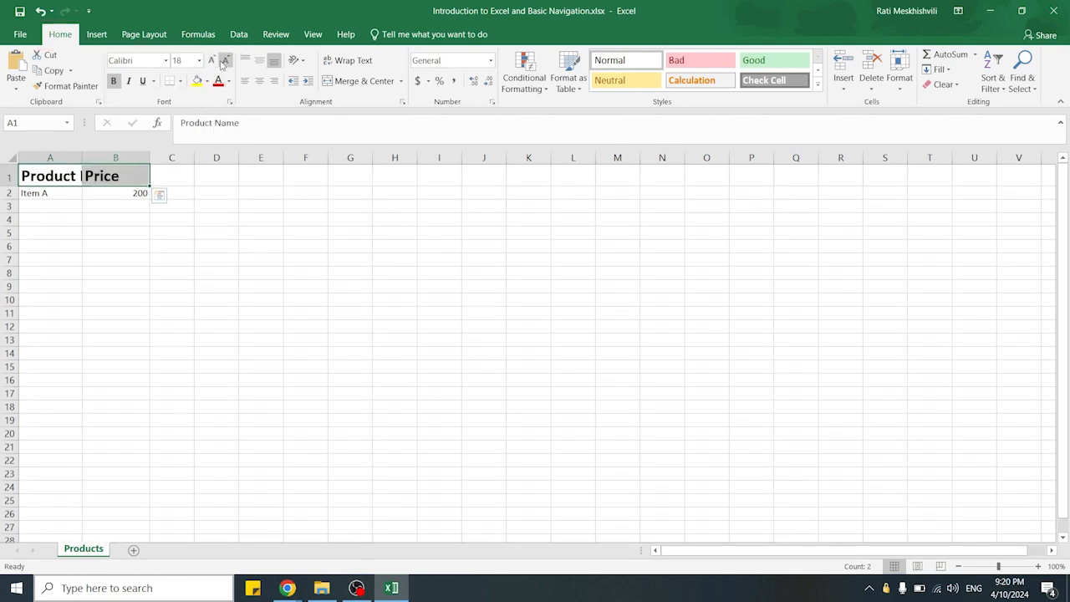
pyautogui.click(226, 61)
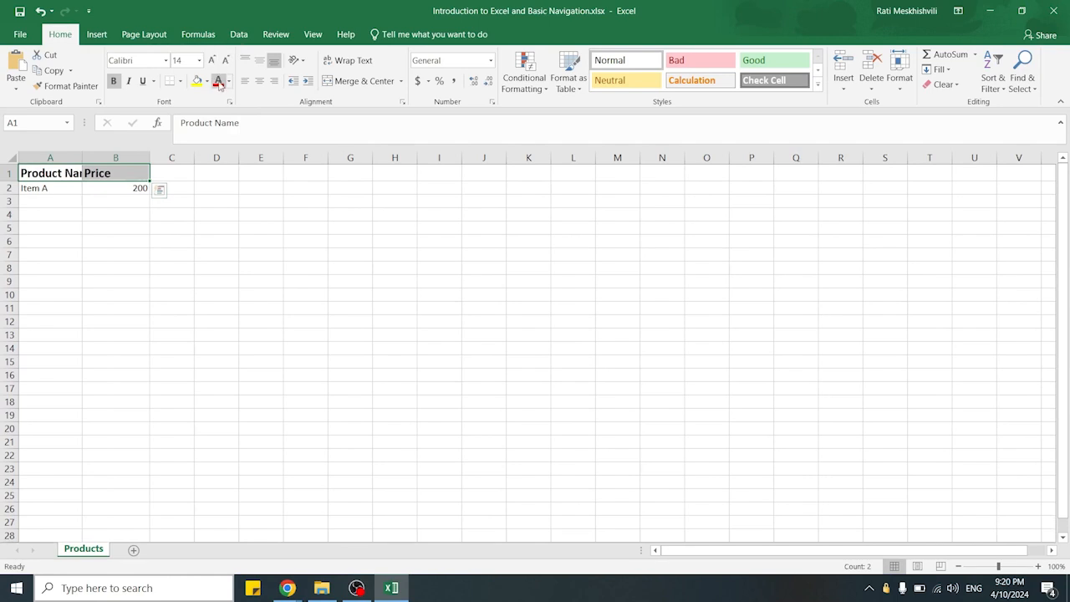
pyautogui.click(227, 81)
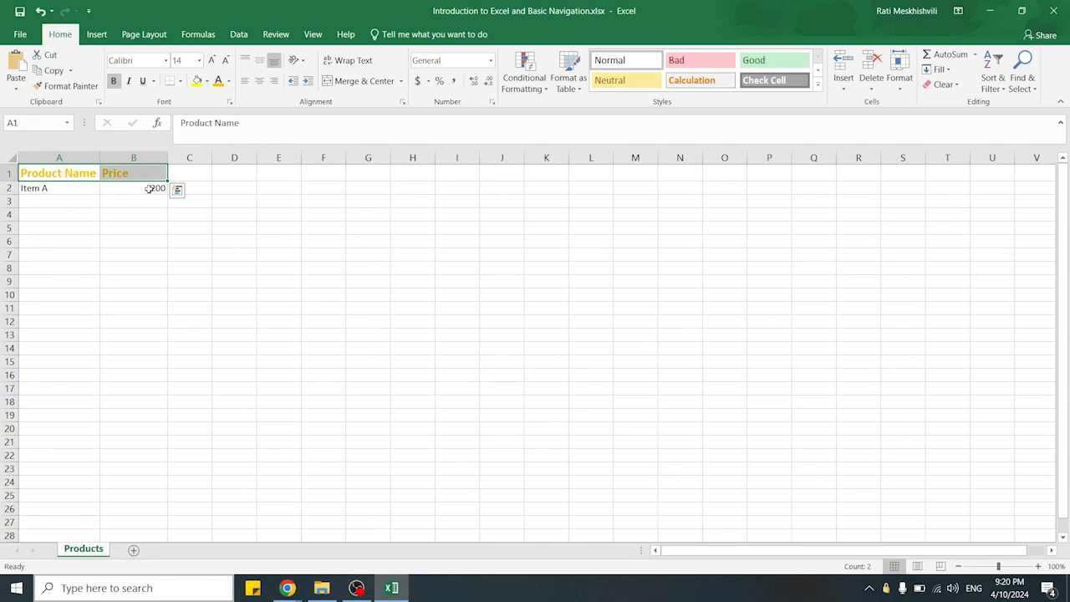
pyautogui.click(133, 188)
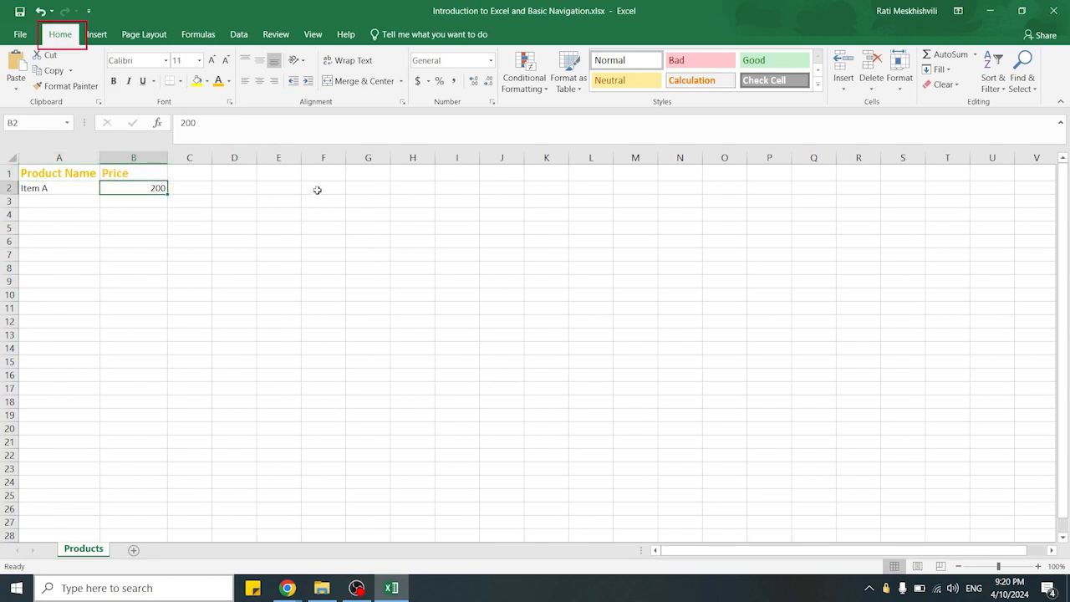
# Step: Apply Currency number format to the 200 price so it reads $200.00
pyautogui.click(490, 60)
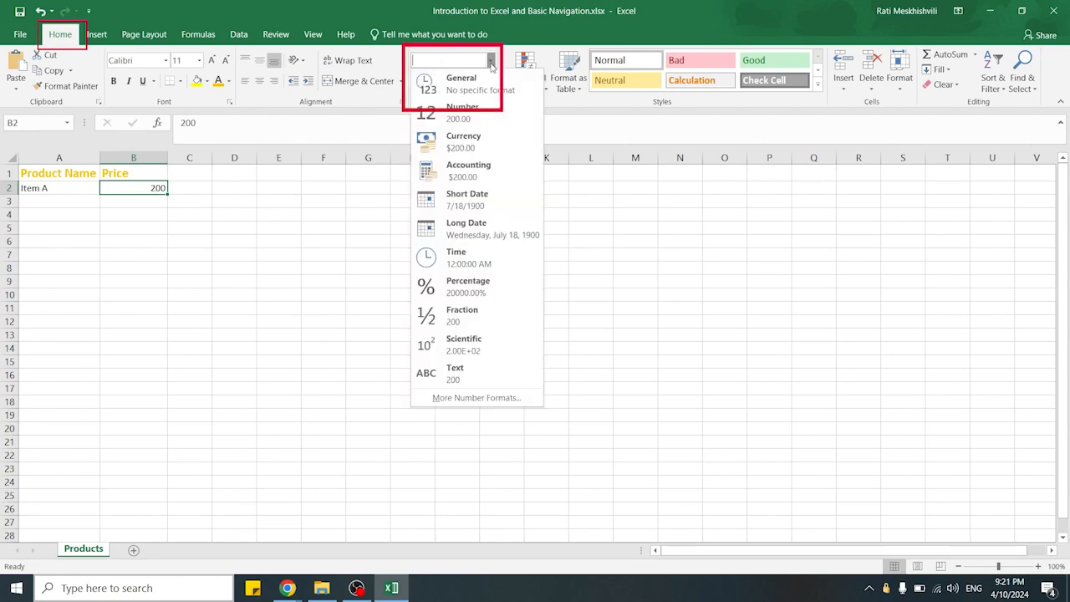
pyautogui.click(464, 141)
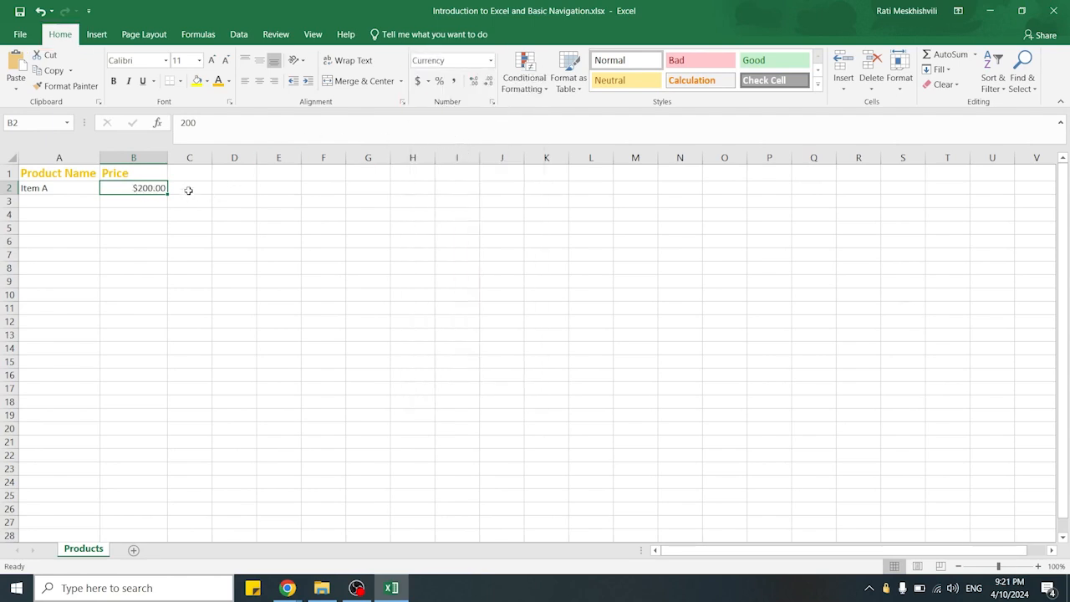
pyautogui.click(189, 188)
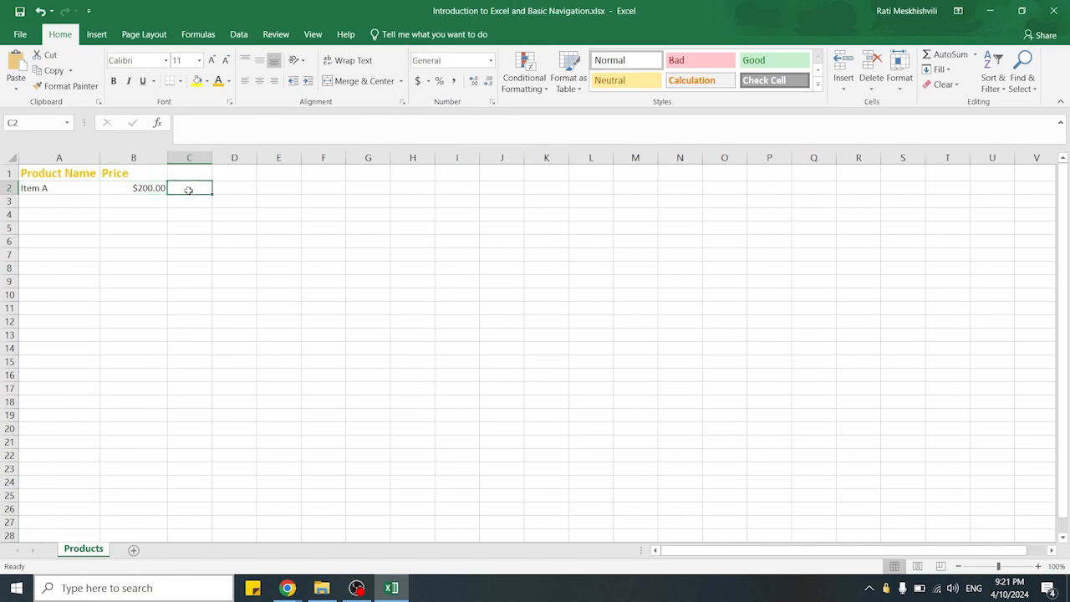